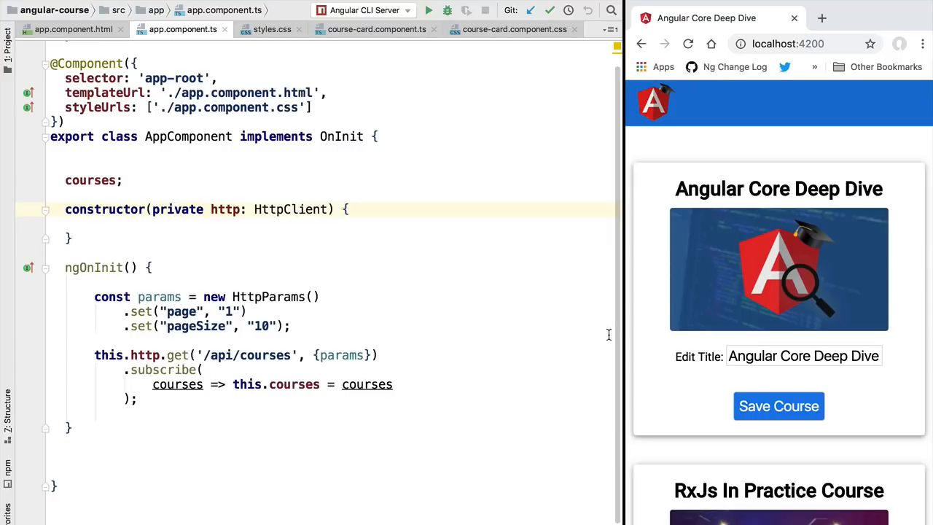
Insert an empty line at the top of the AppComponent class body above the courses field
double_click(90, 181)
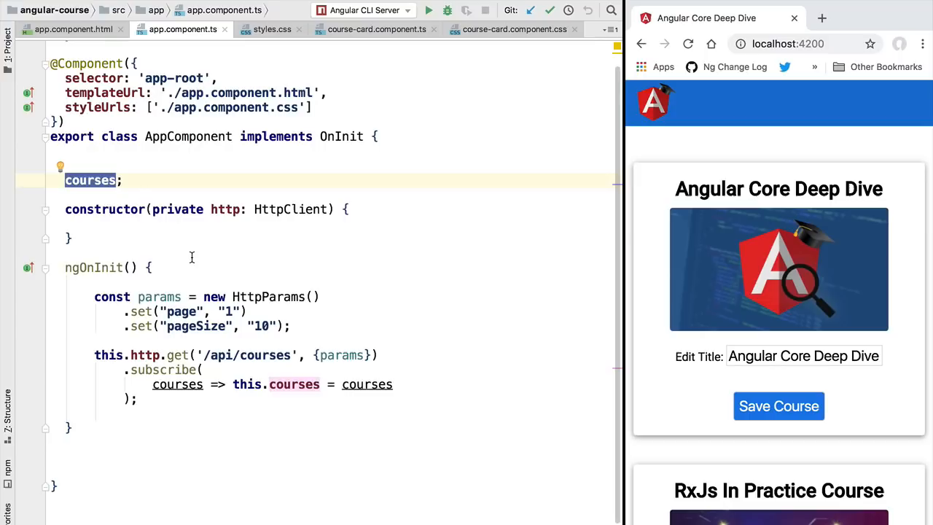
left_click(51, 341)
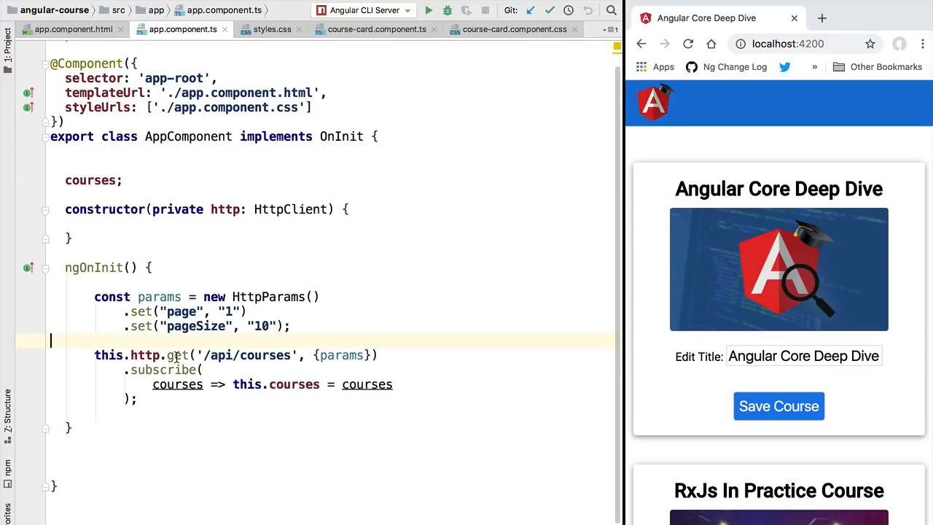
double_click(178, 356)
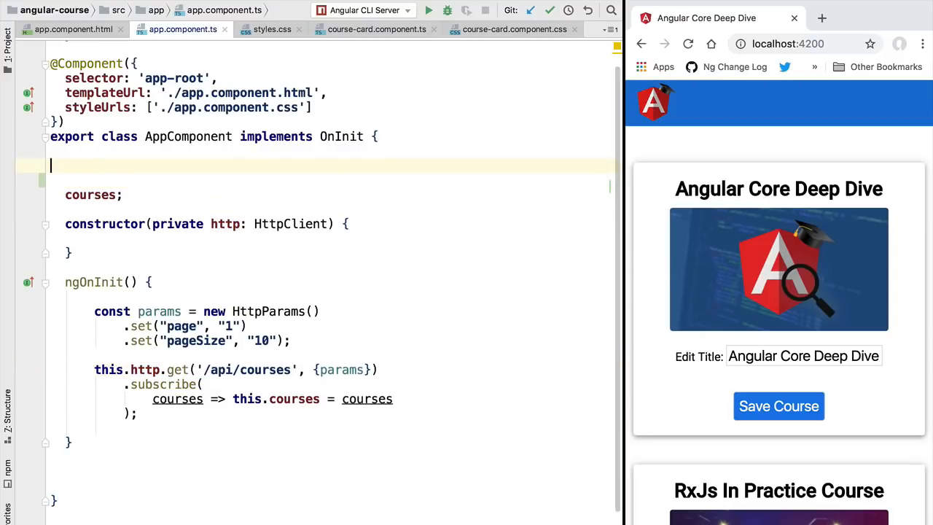
Declare 'courses$ : Observable<Course[]>;' on the new line using autocomplete
left_click(81, 166)
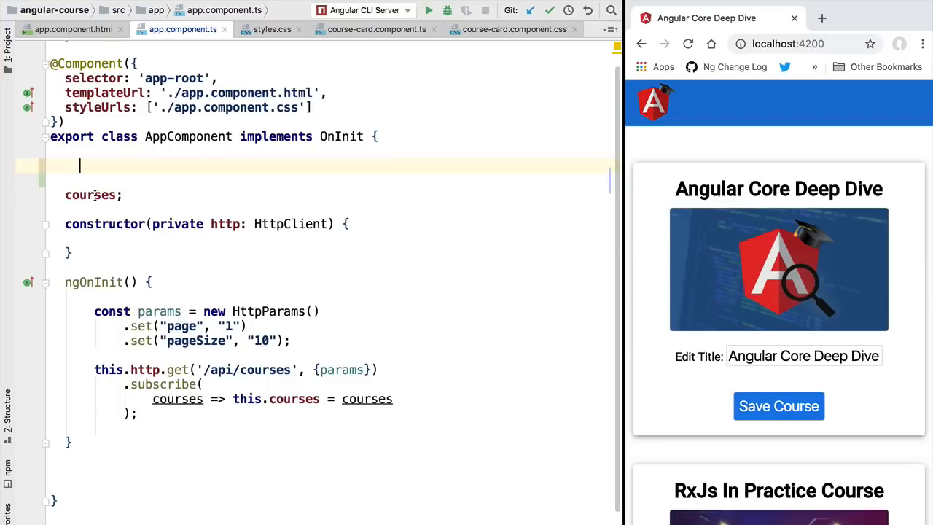
type("courses")
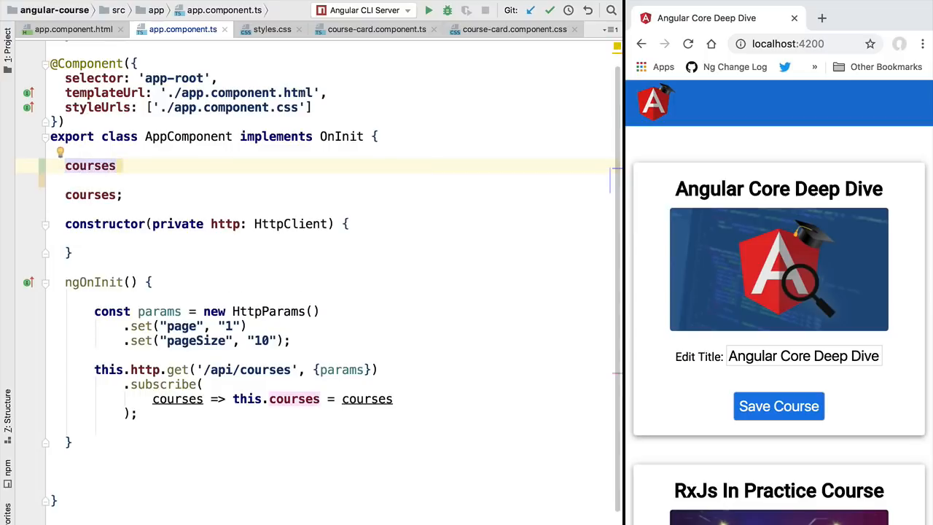
type("$")
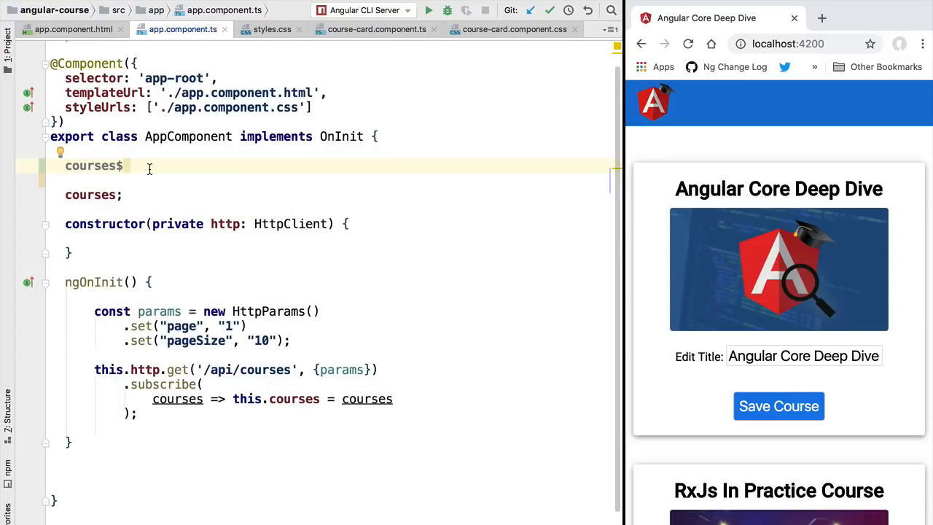
type(": Observable<Course[]>")
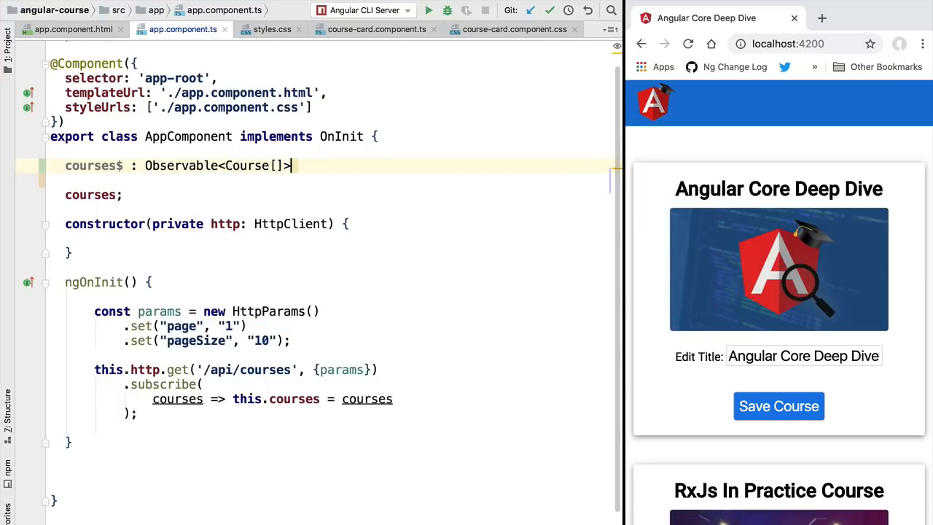
type(";")
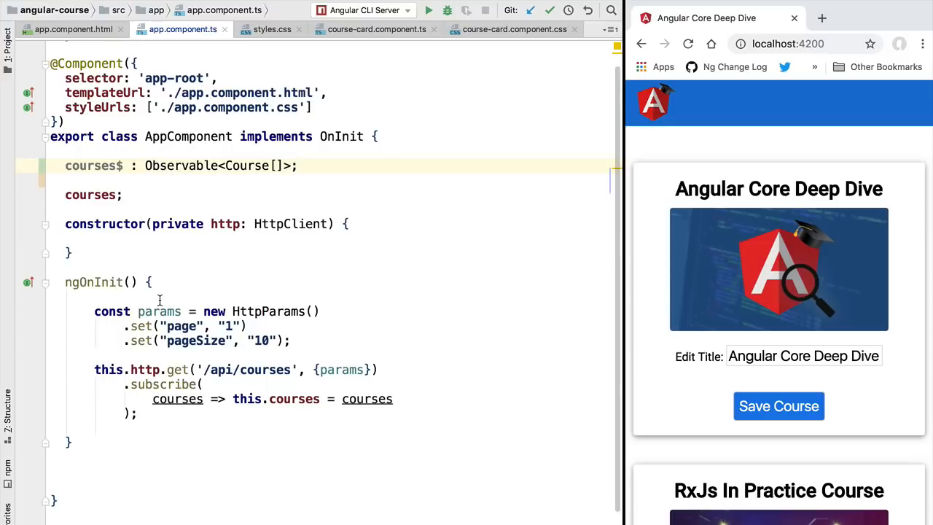
mouse_move(175, 397)
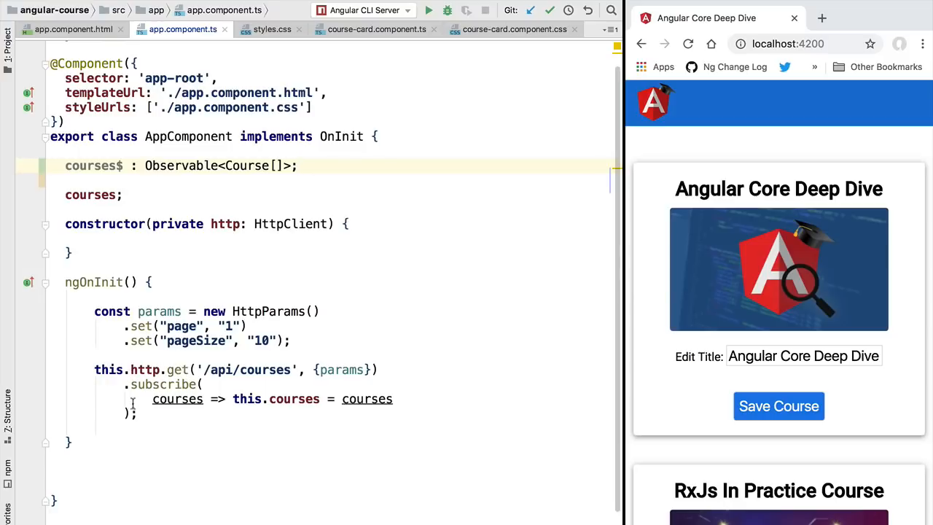
Replace the subscribe block with 'this.courses$ = this.http.get<Course[]>(...)' in ngOnInit
key("Backspace")
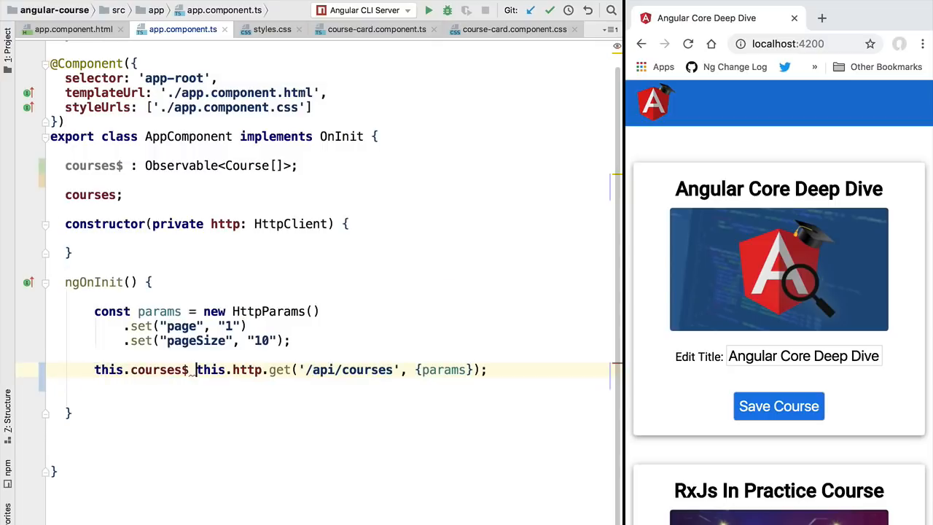
type("=")
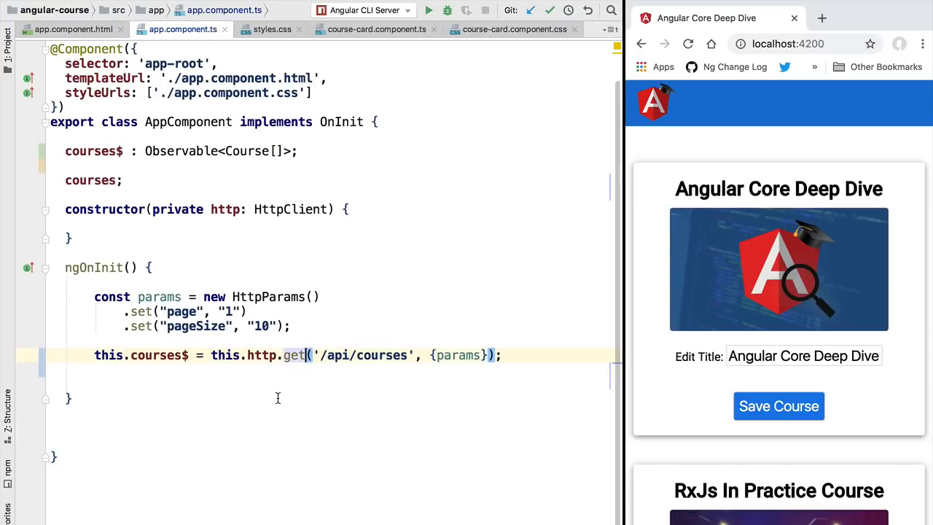
type("<>")
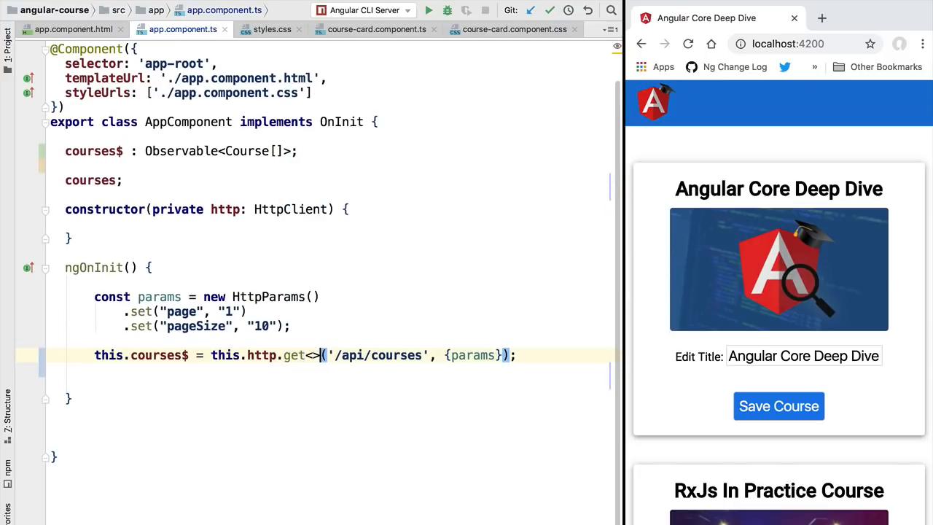
type("Course[")
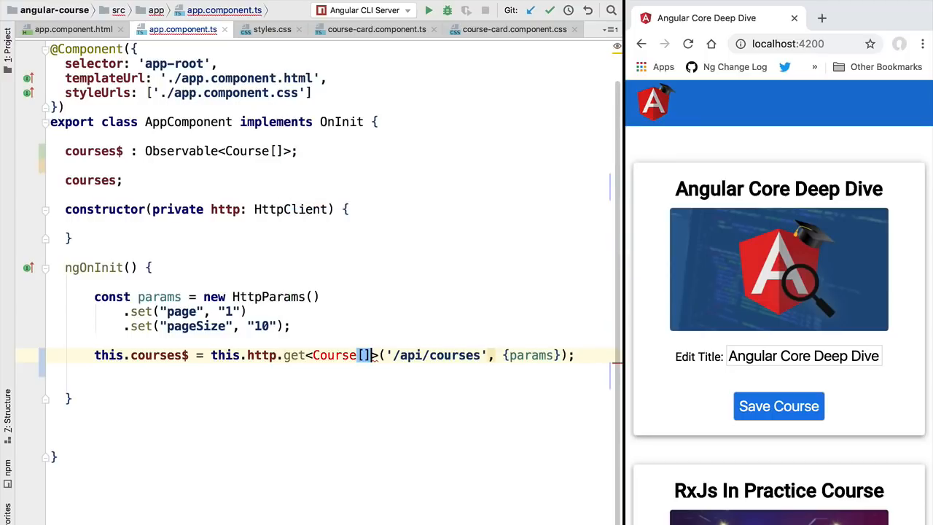
double_click(335, 356)
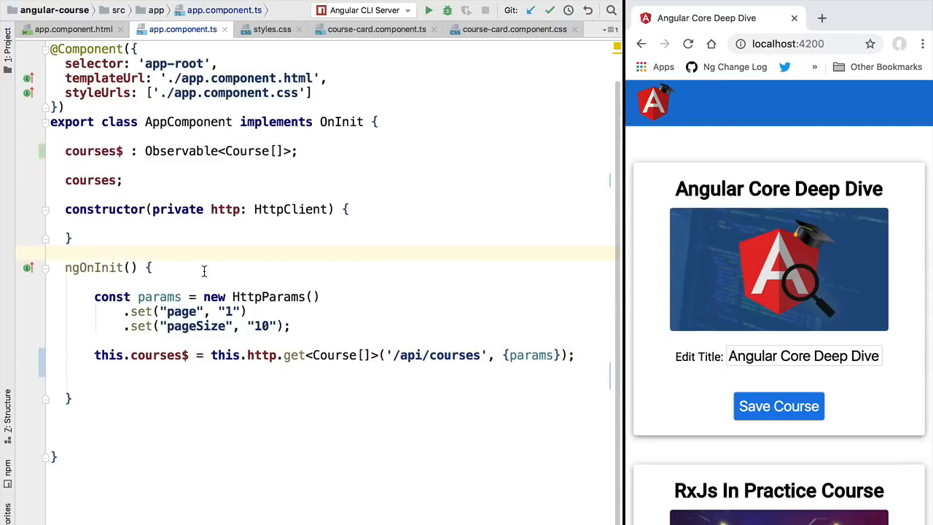
Delete the old courses array field from the class
left_click(125, 181)
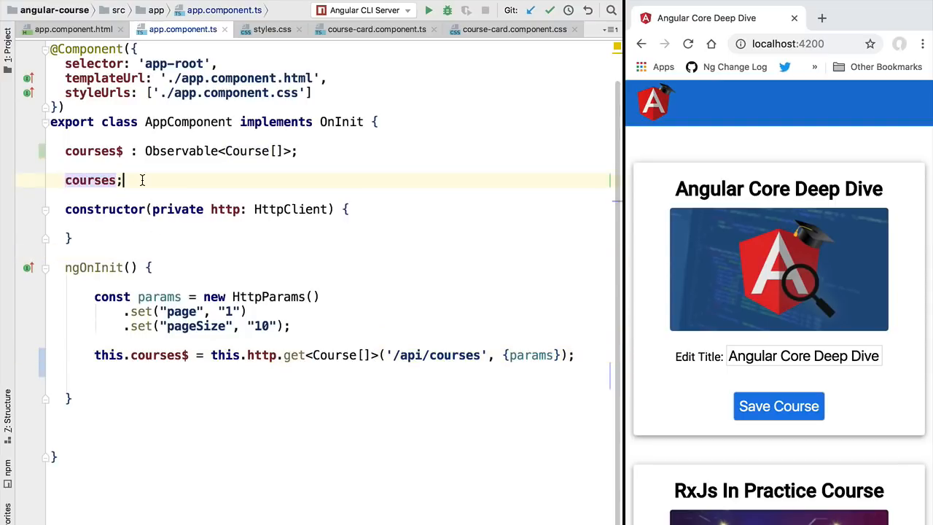
key("Backspace")
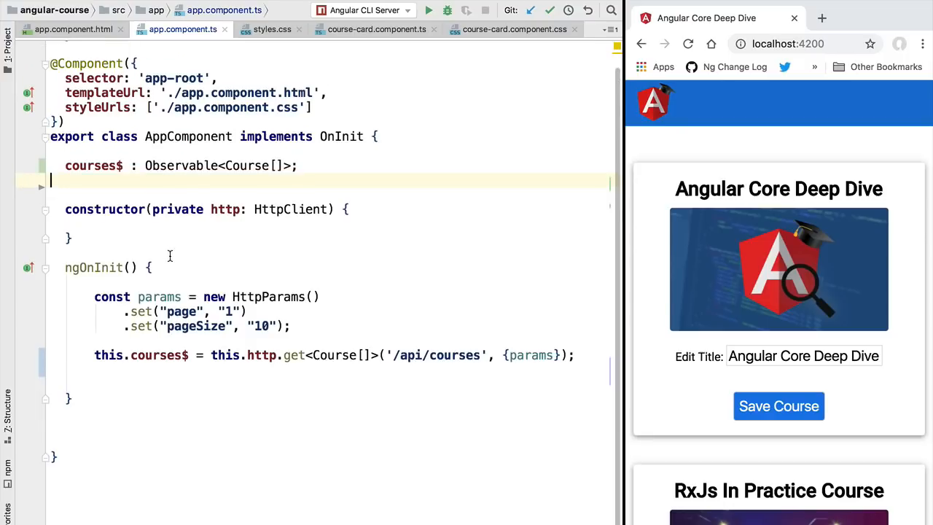
scroll("up", 3)
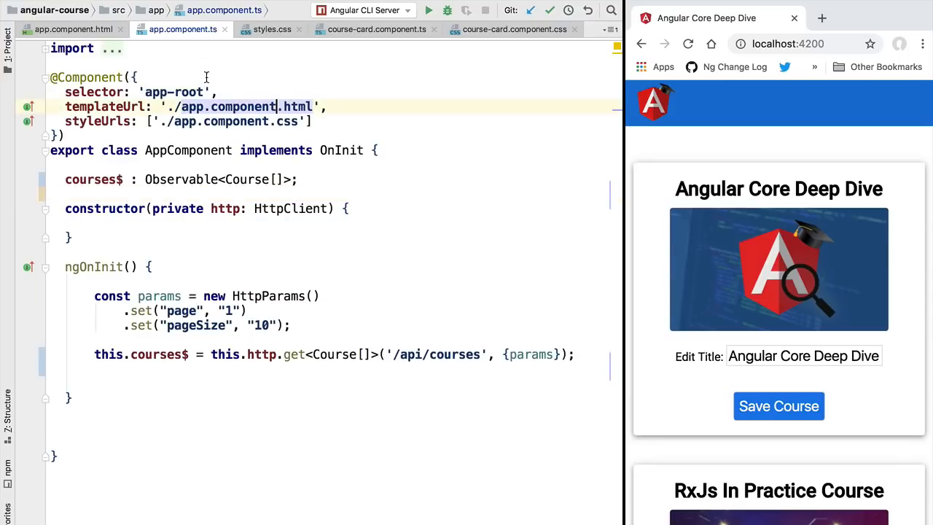
Change the *ngFor to 'let course of (courses$ | async)' in app.component.html
left_click(72, 29)
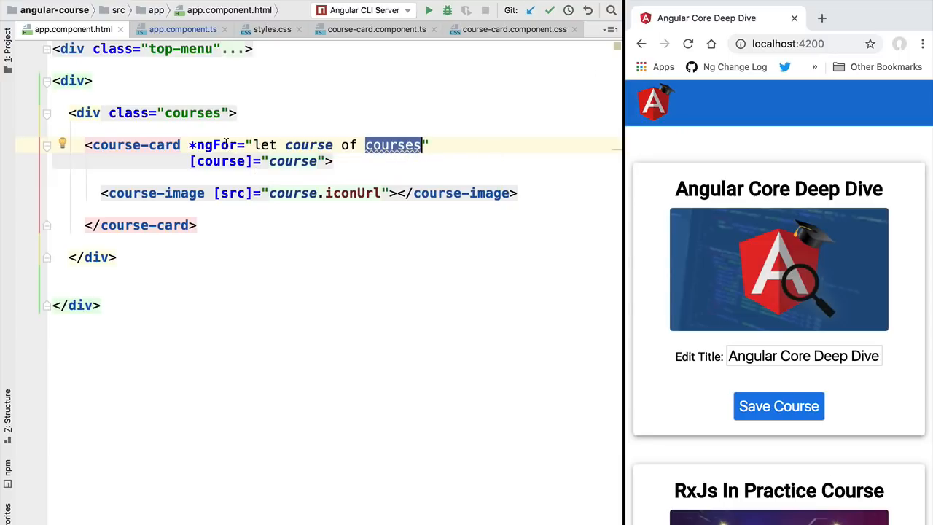
double_click(216, 145)
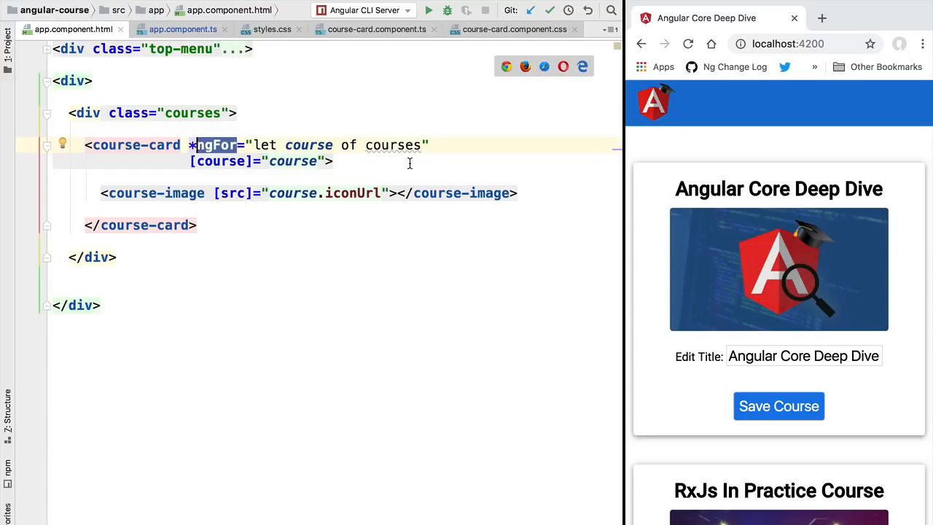
double_click(394, 146)
type("$ ")
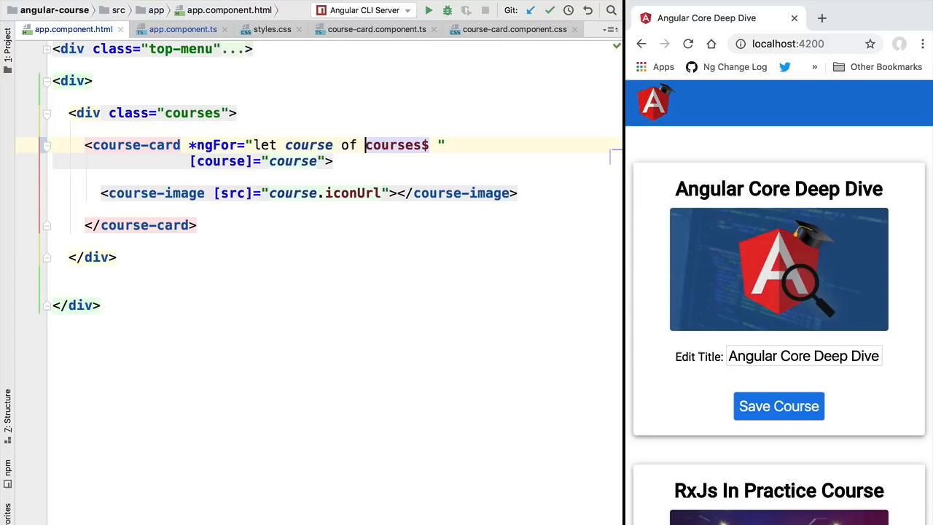
type("(courses$ )")
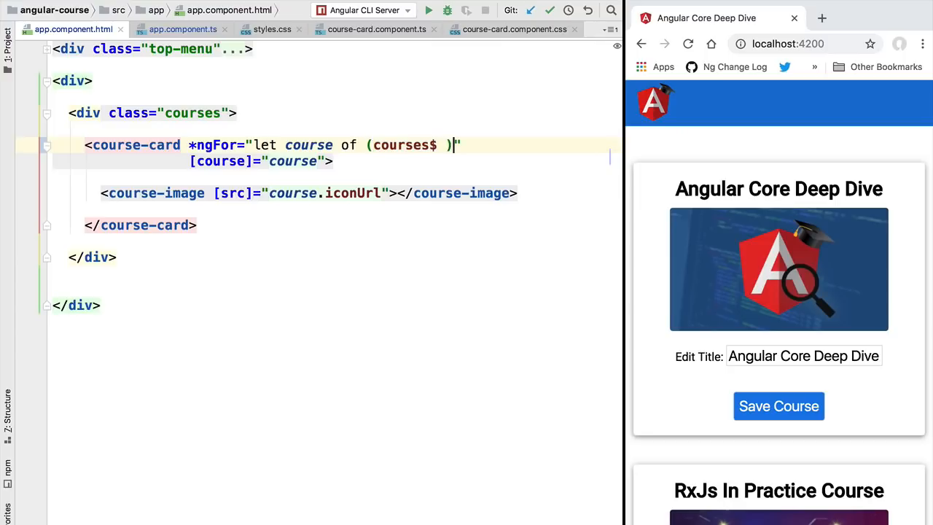
type("| a")
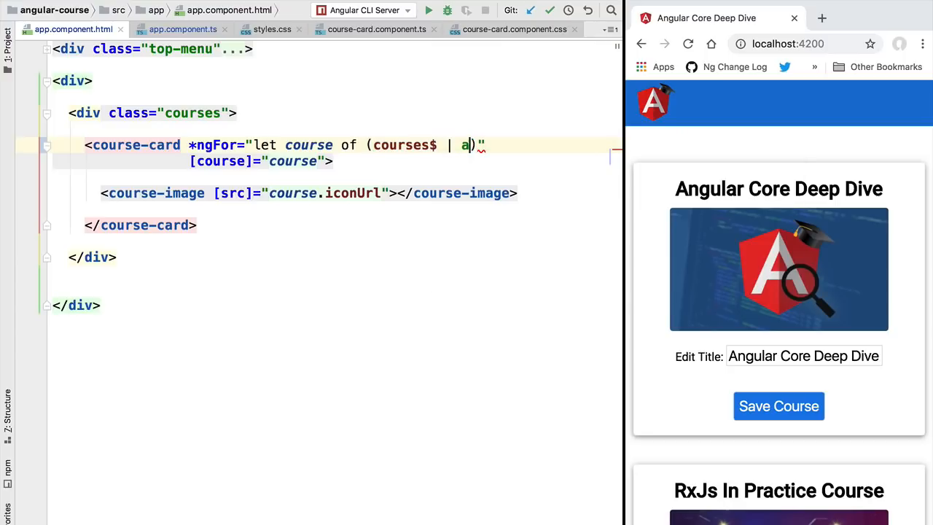
type("sync")
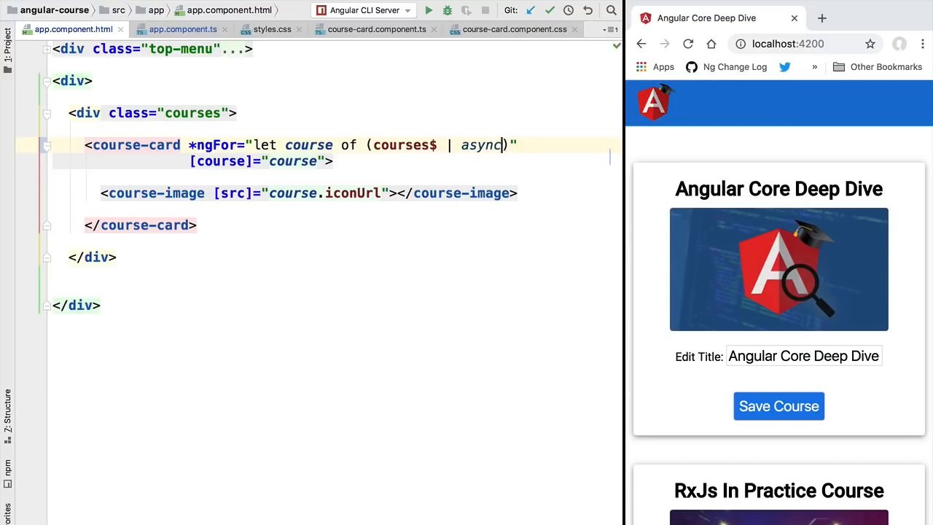
double_click(481, 144)
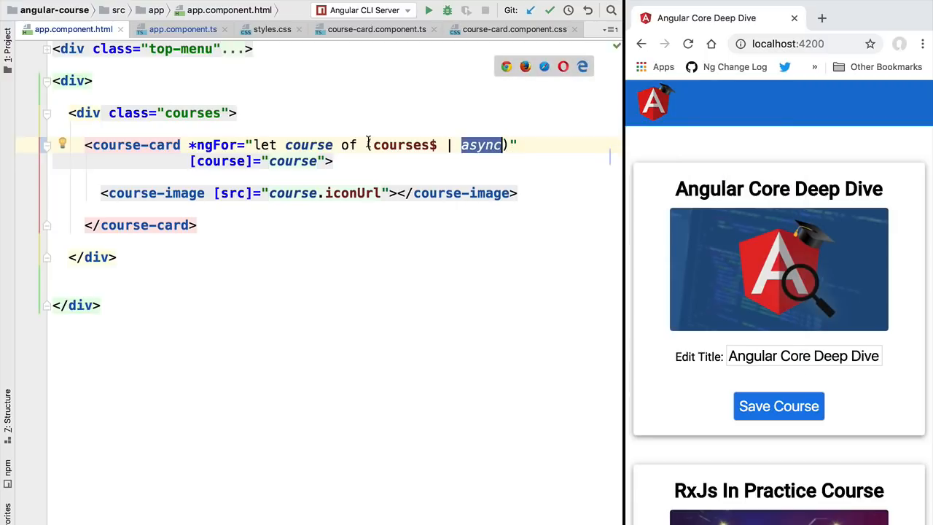
double_click(406, 144)
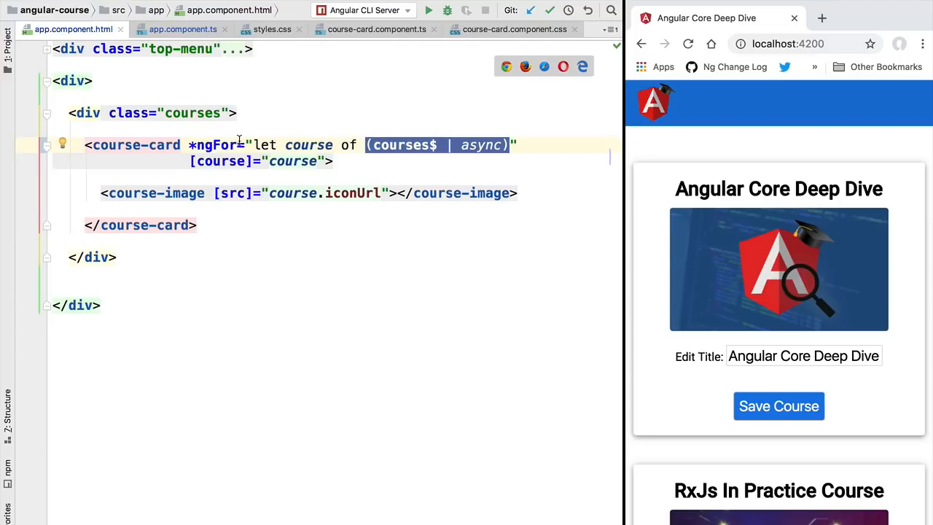
mouse_move(261, 204)
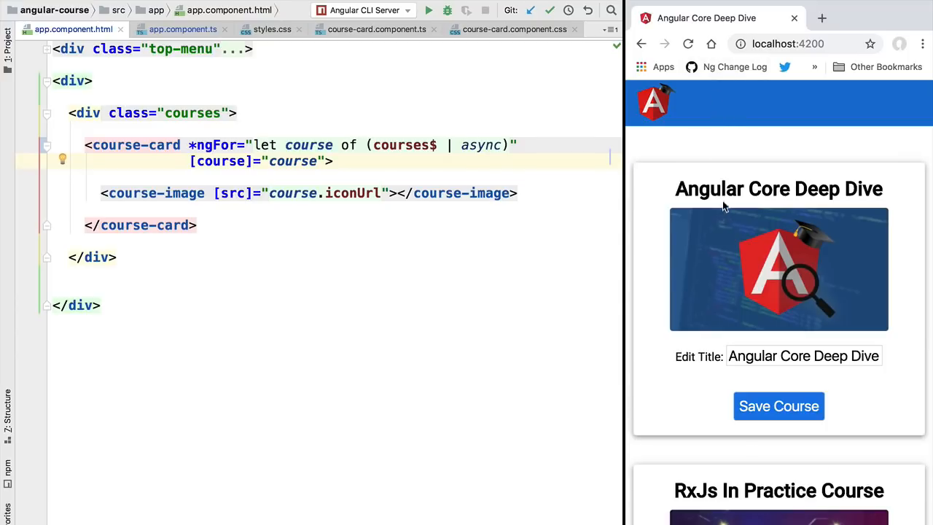
scroll("down", 3)
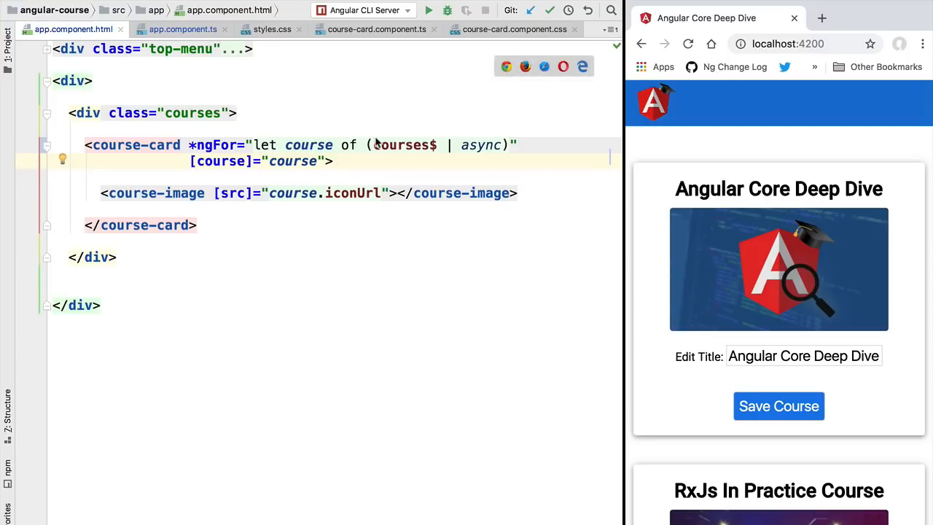
mouse_move(510, 150)
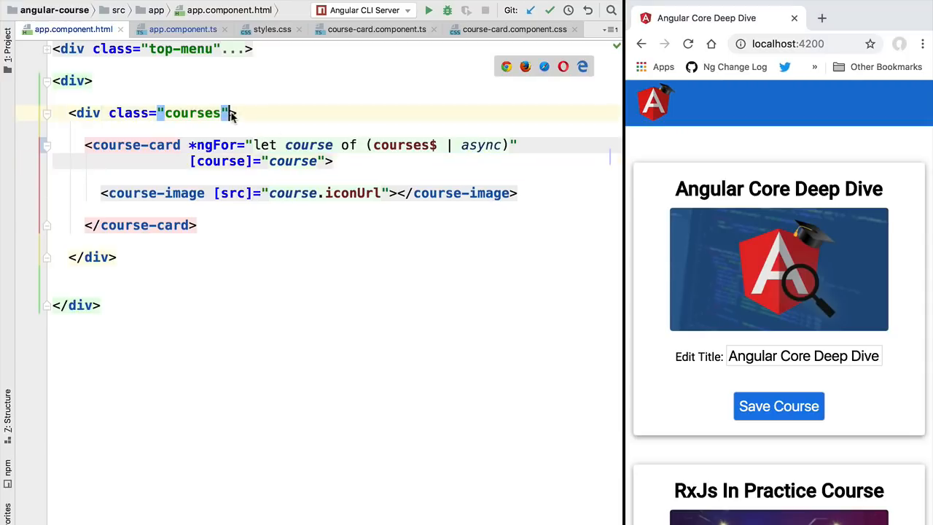
Add *ngIf="courses$ | async as courses" to the div and loop *ngFor over courses
type("*ngIf=\"")
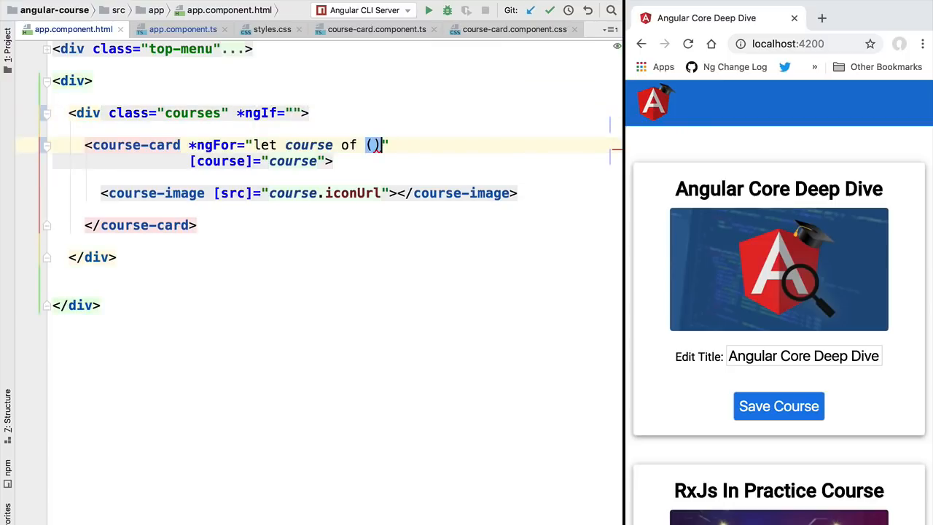
type("courses$ | async")
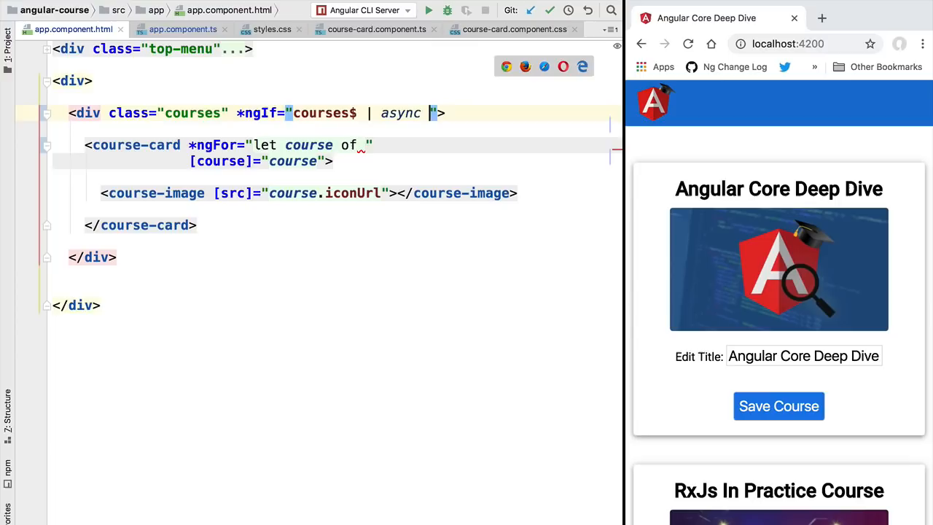
type("as courses")
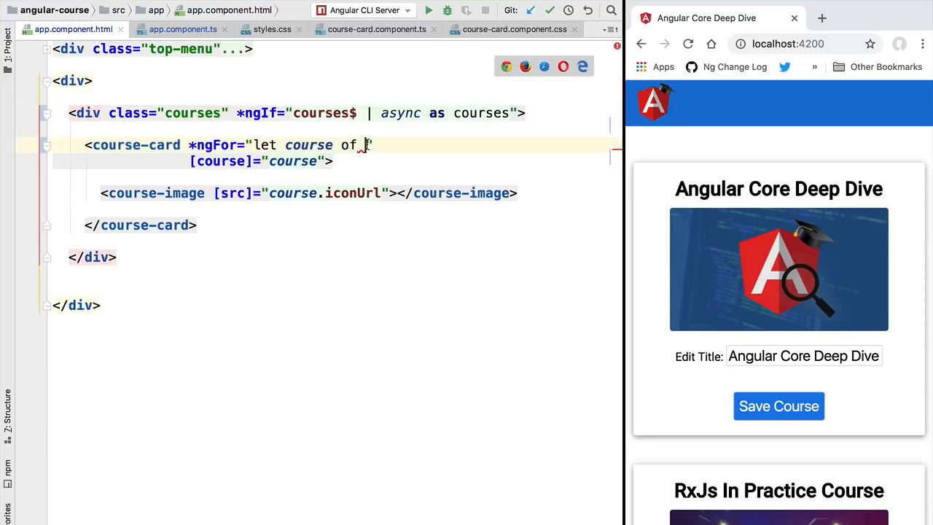
type("courses")
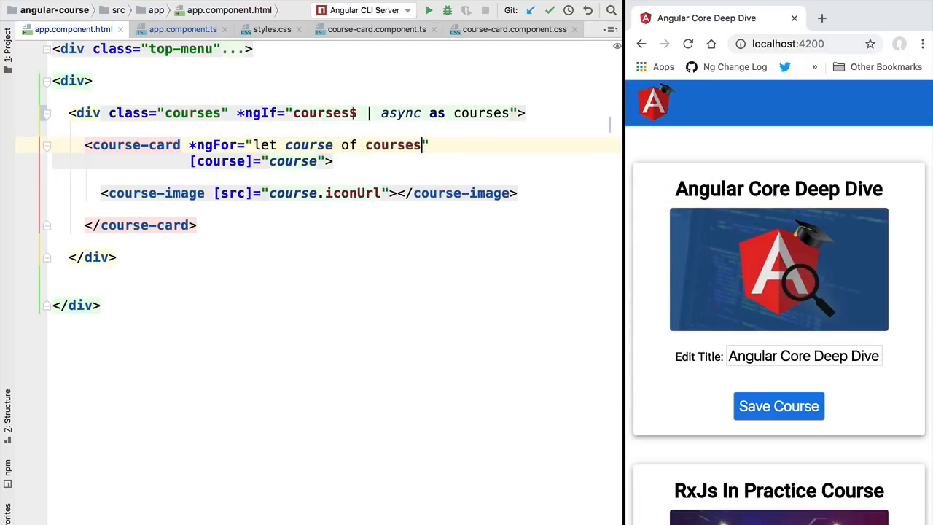